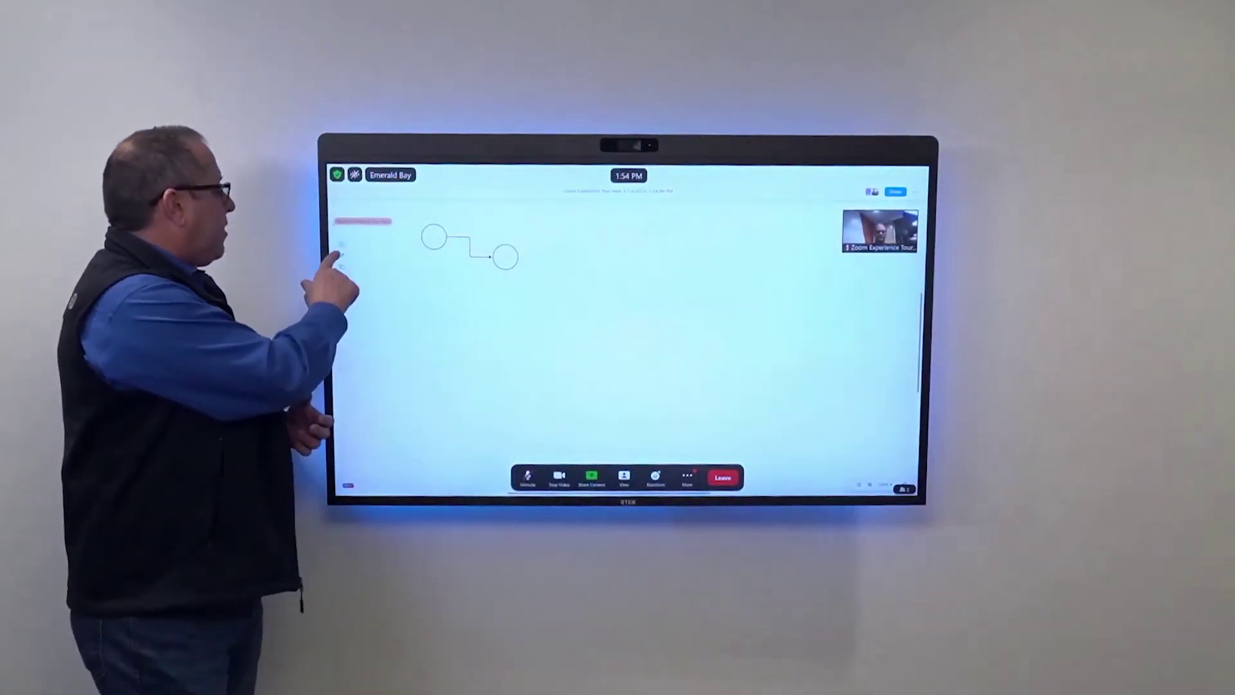
Draw a curved freehand arrow beneath the circles, sweeping up toward them.
{"action": "left_click_drag", "start_coordinate": [393, 331], "coordinate": [457, 276]}
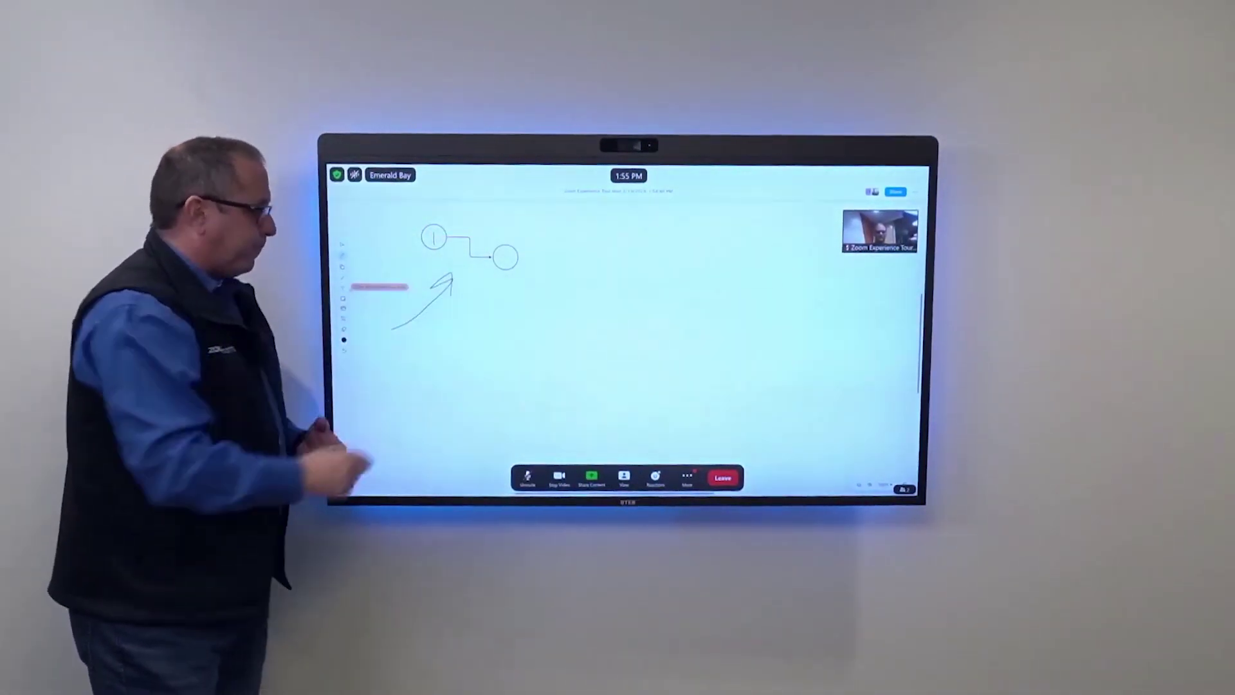